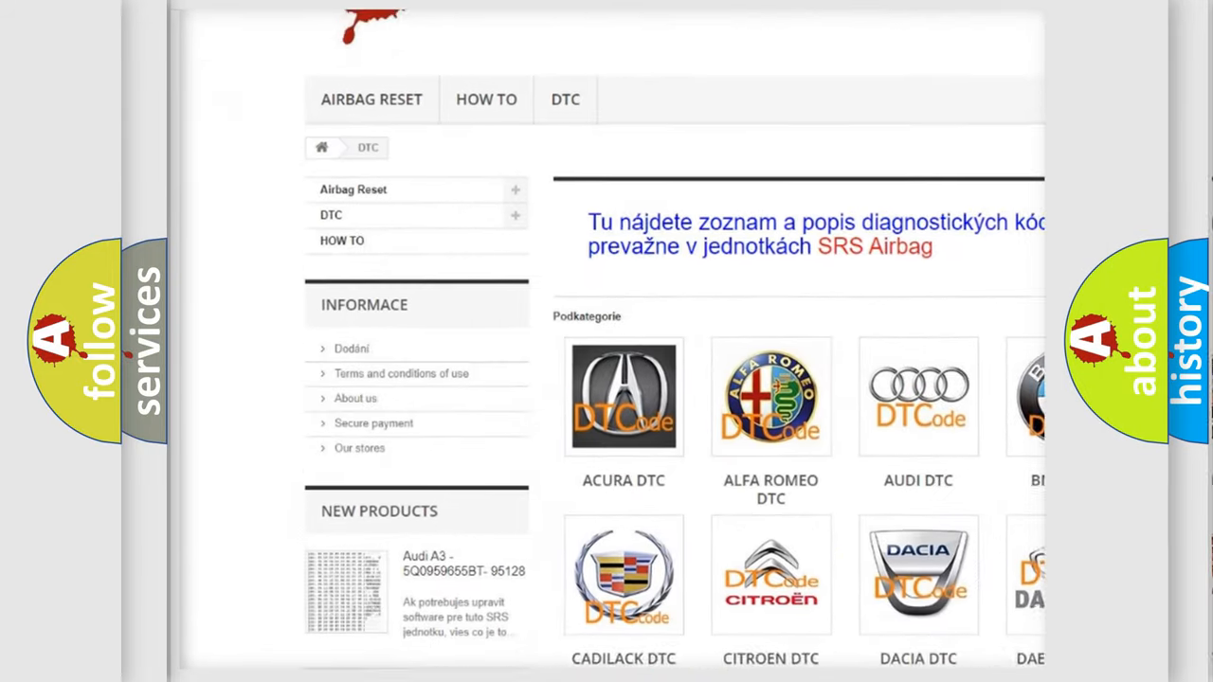
pyautogui.scroll(-3)
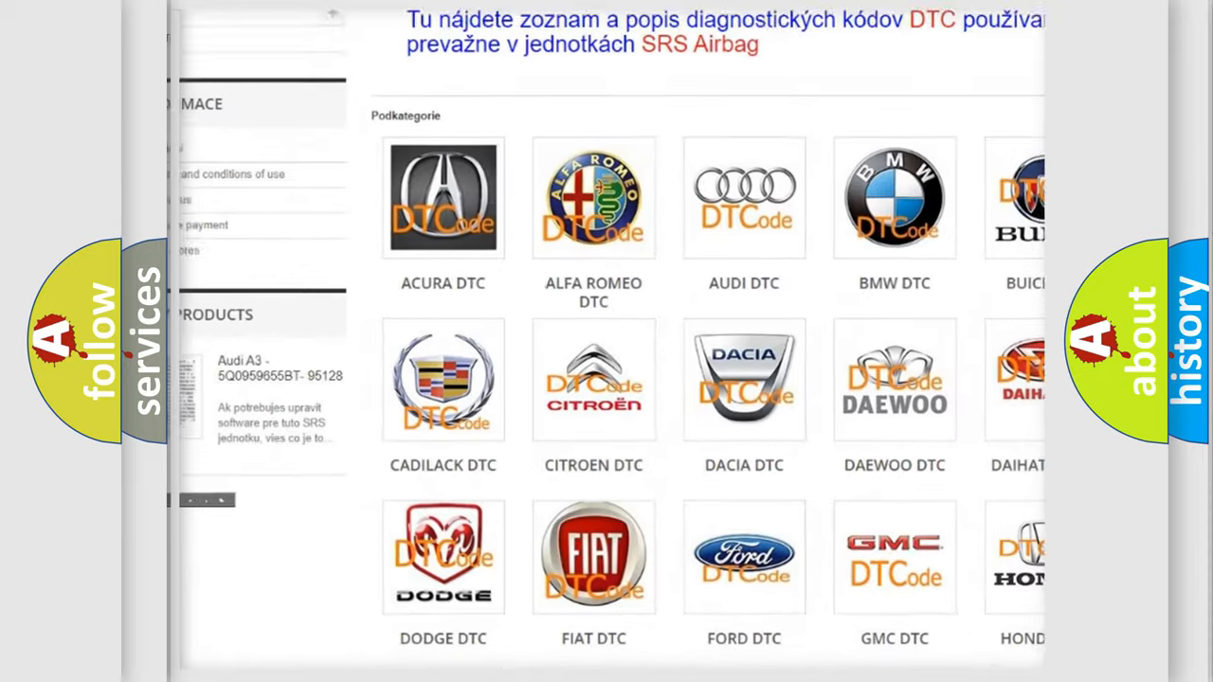
pyautogui.scroll(-3)
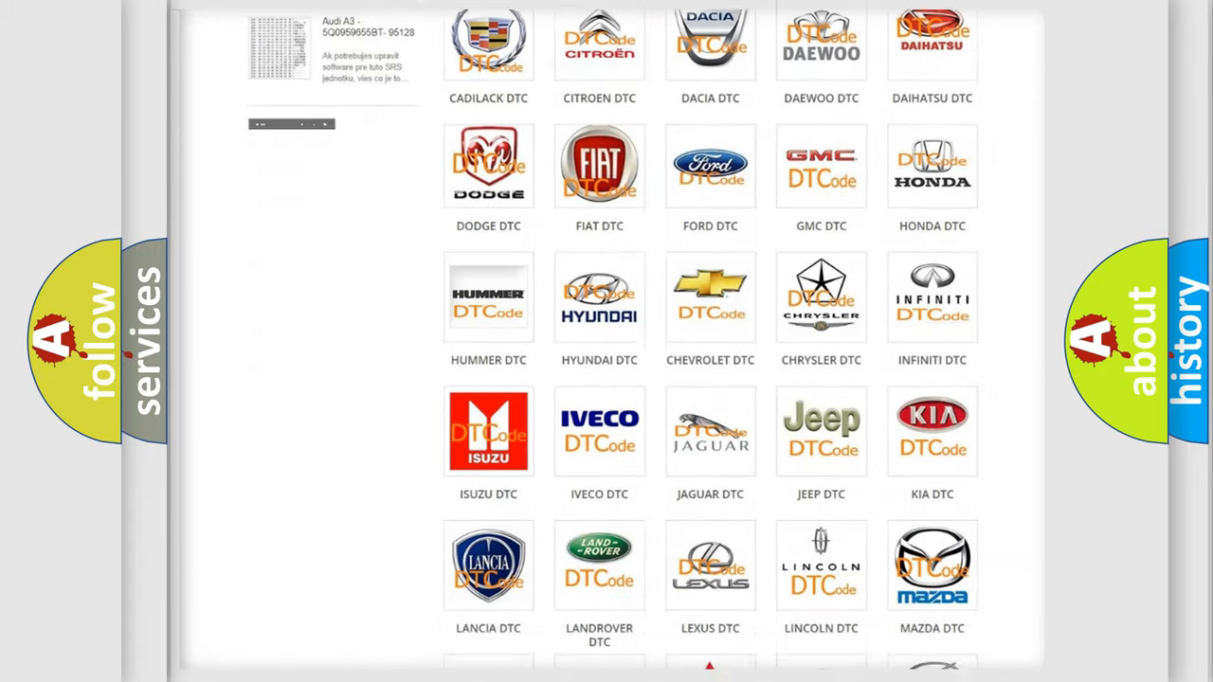
pyautogui.scroll(-3)
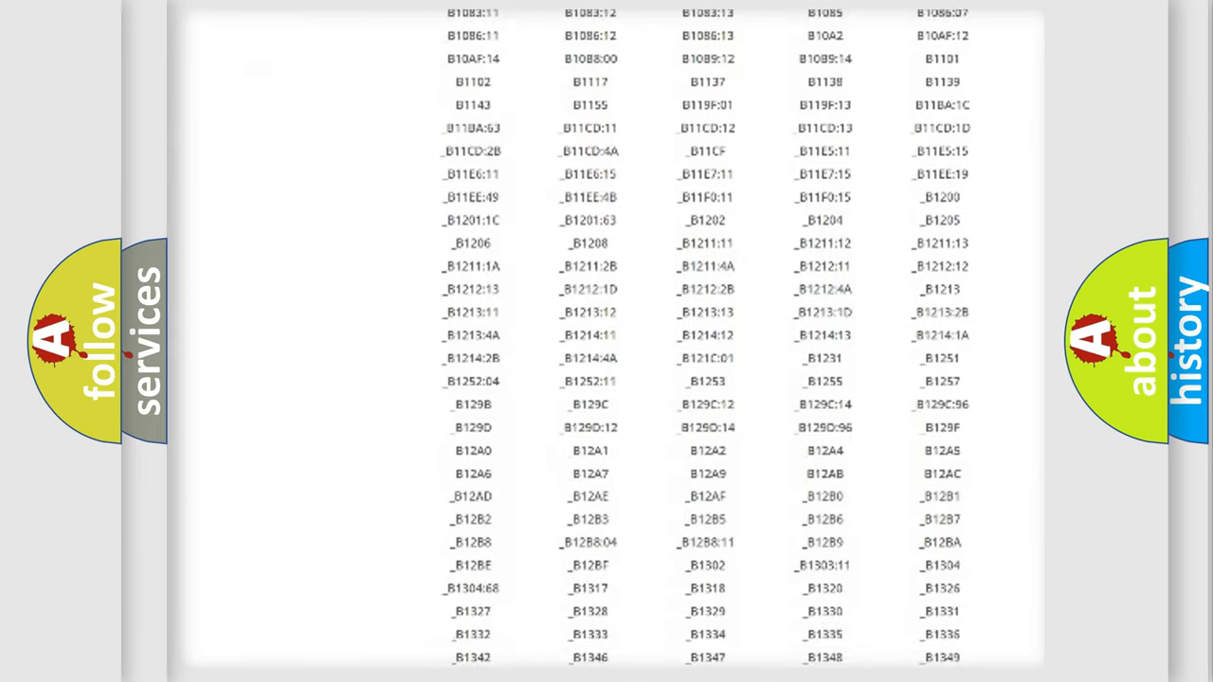
pyautogui.scroll(-3)
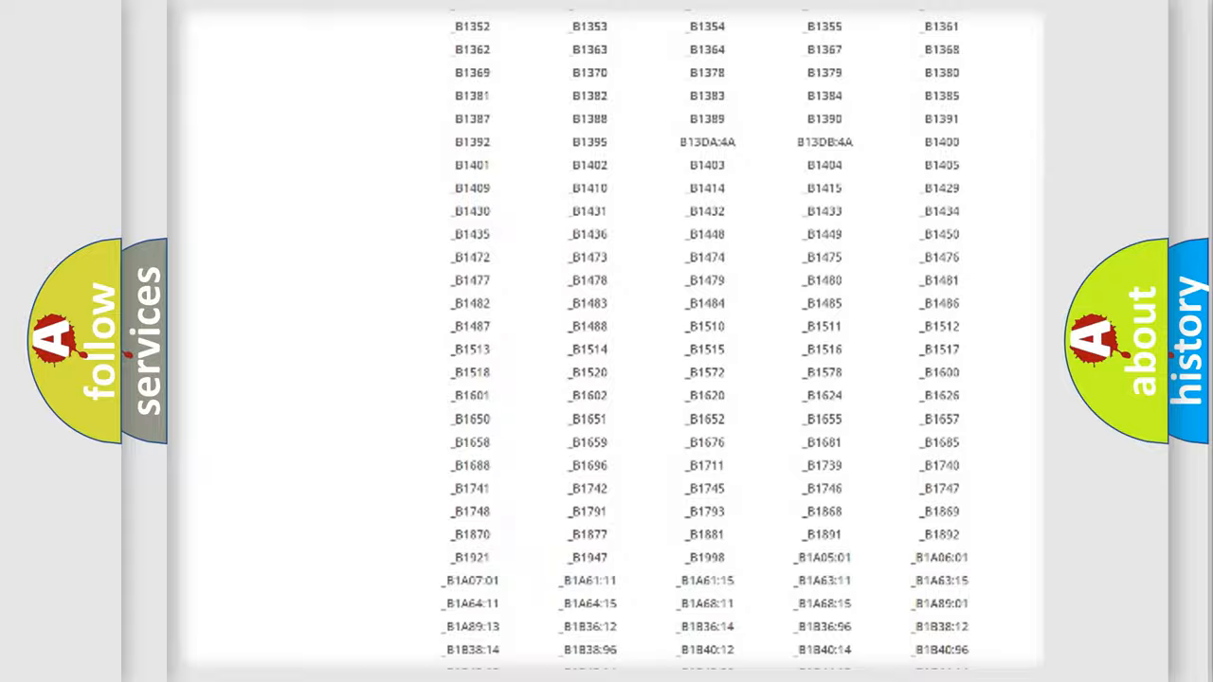